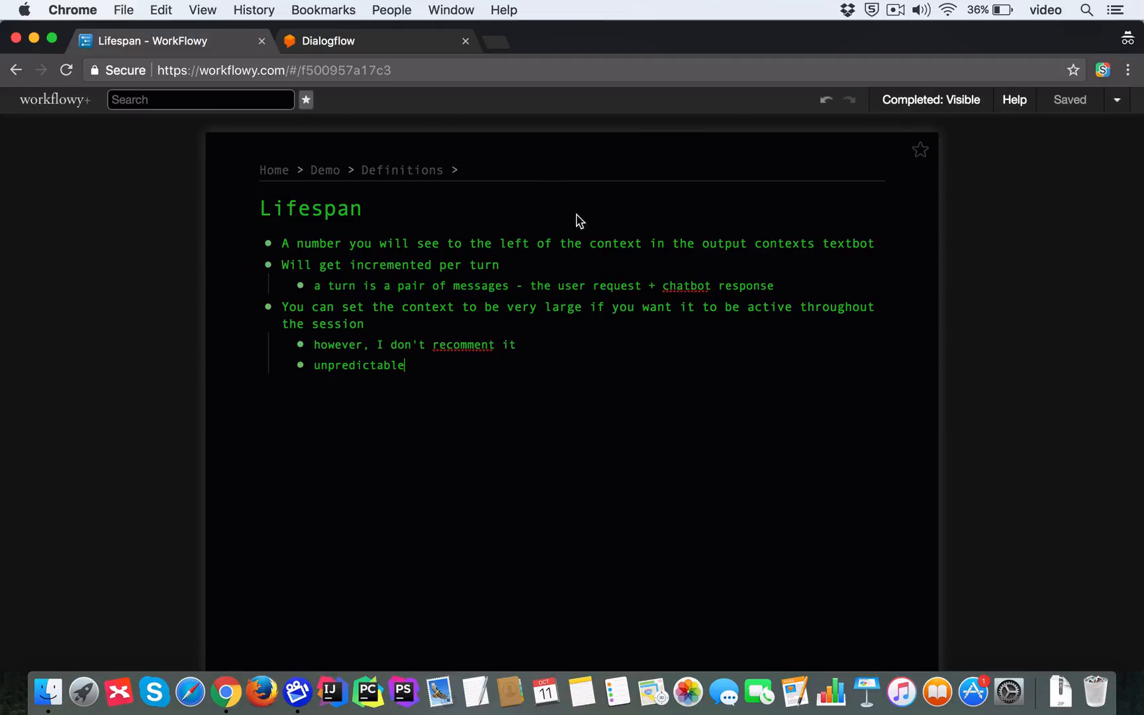
Save the GetAtomicNumberWithContext intent with element-set output context lifespan 1, then return to the notes.
click(329, 40)
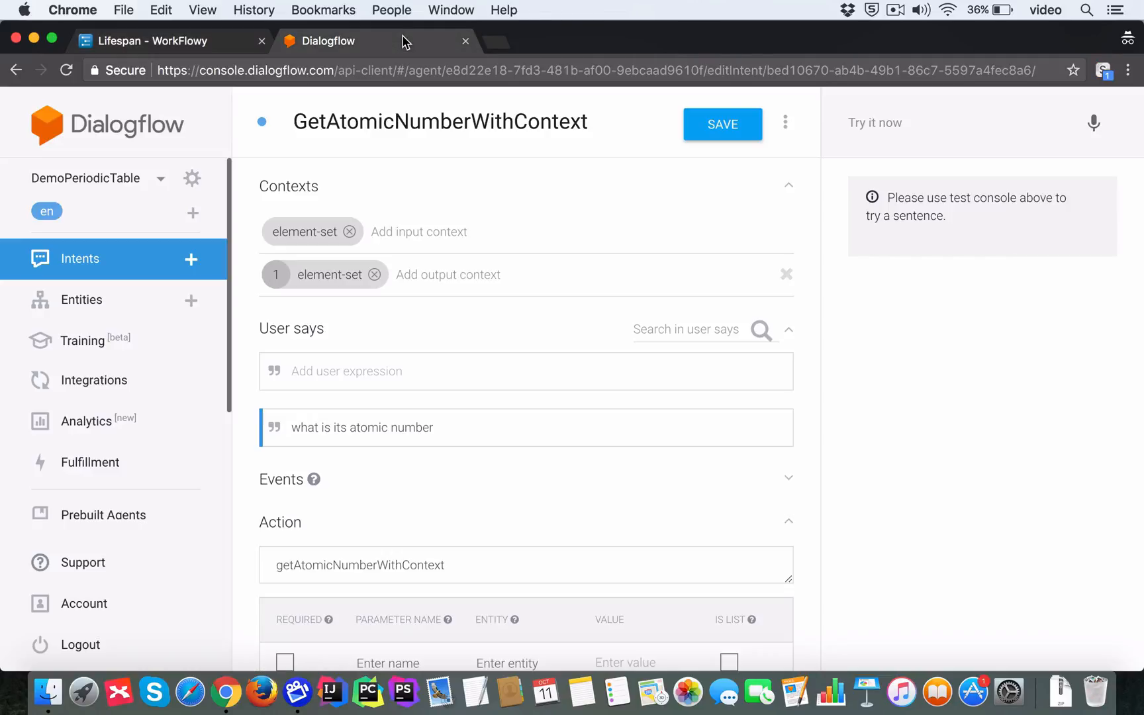
mouse_move(369, 330)
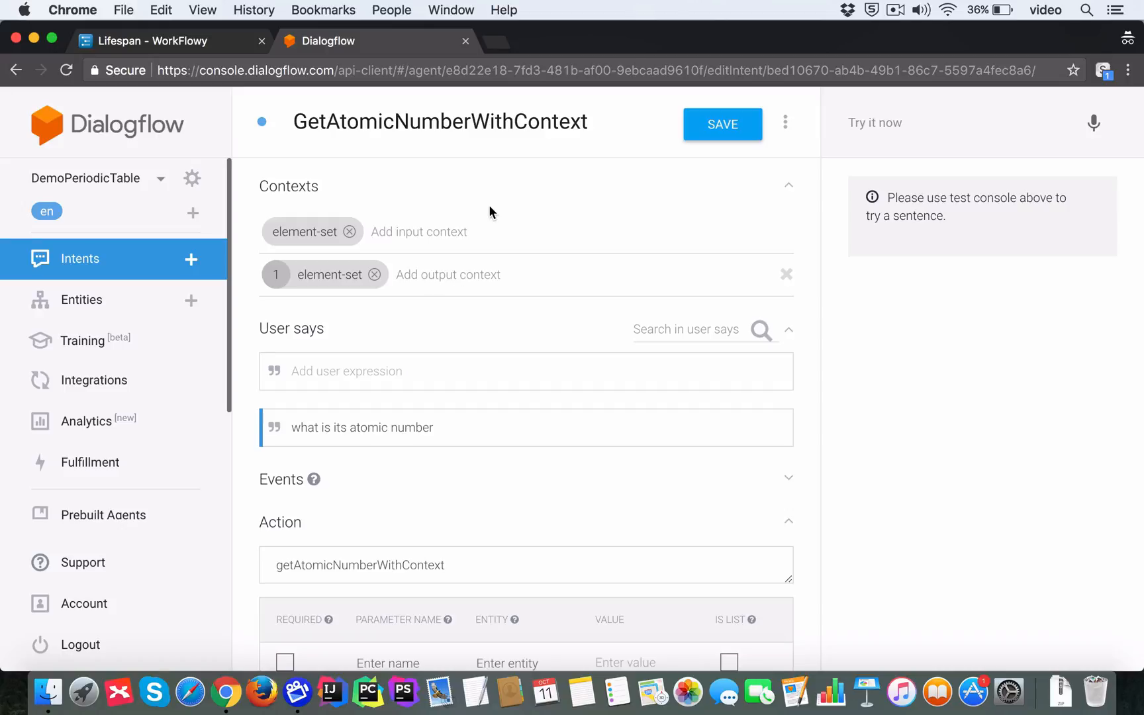
mouse_move(445, 320)
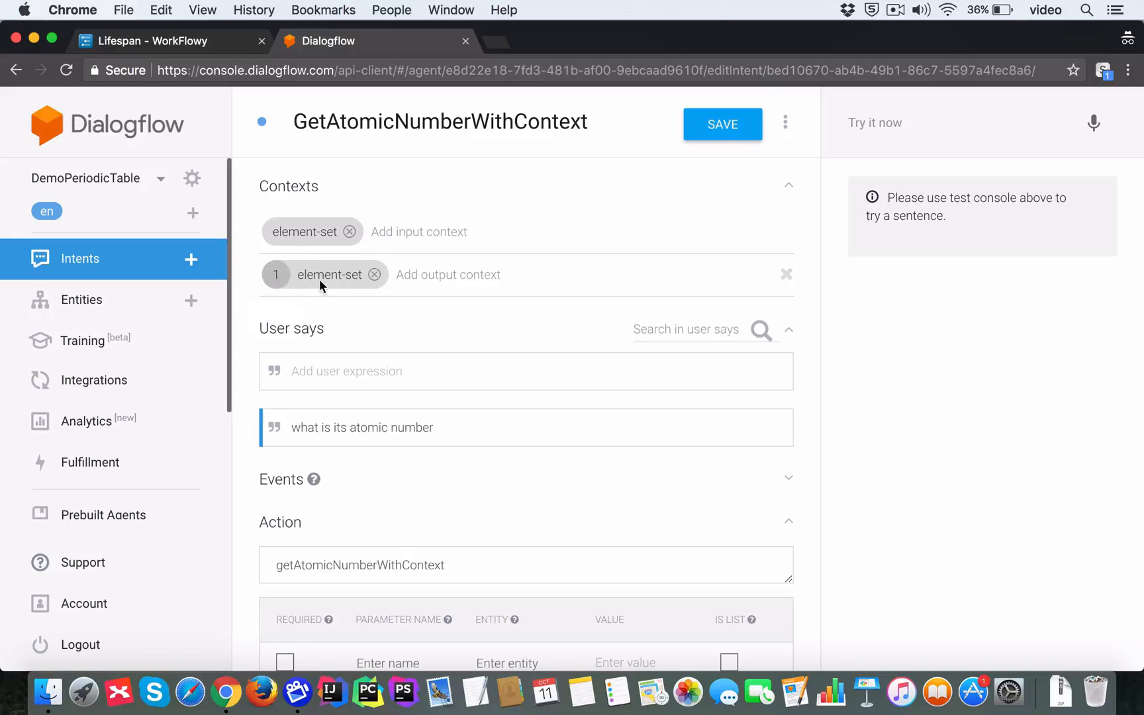
mouse_move(276, 274)
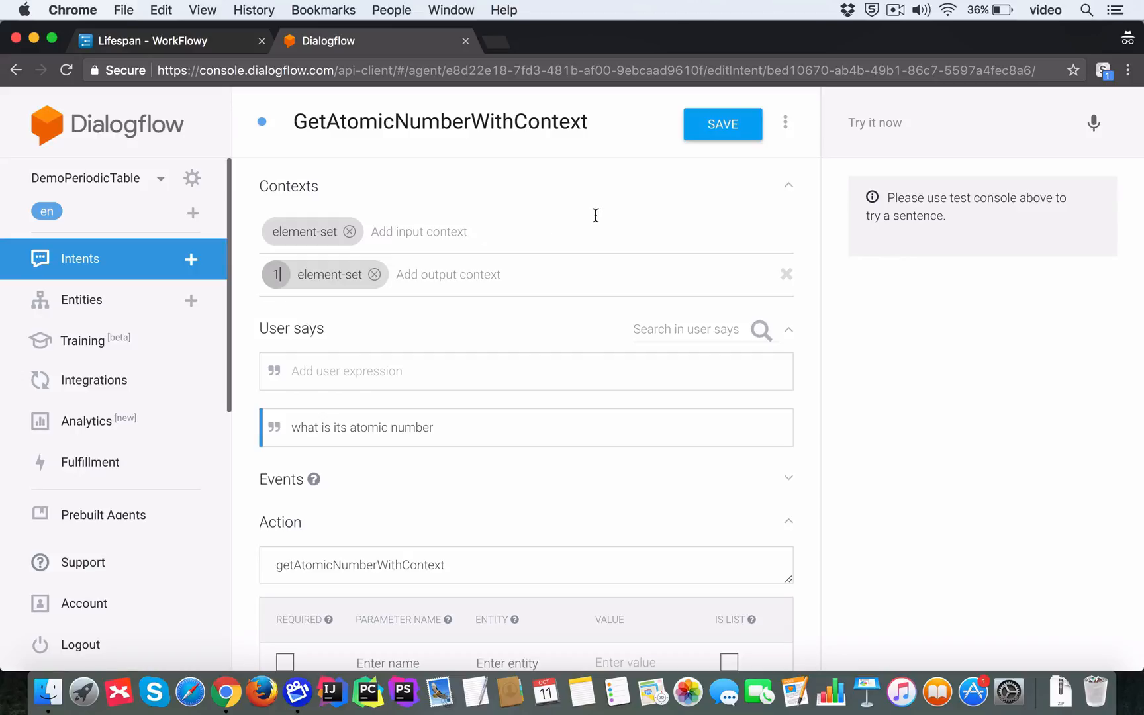
click(721, 124)
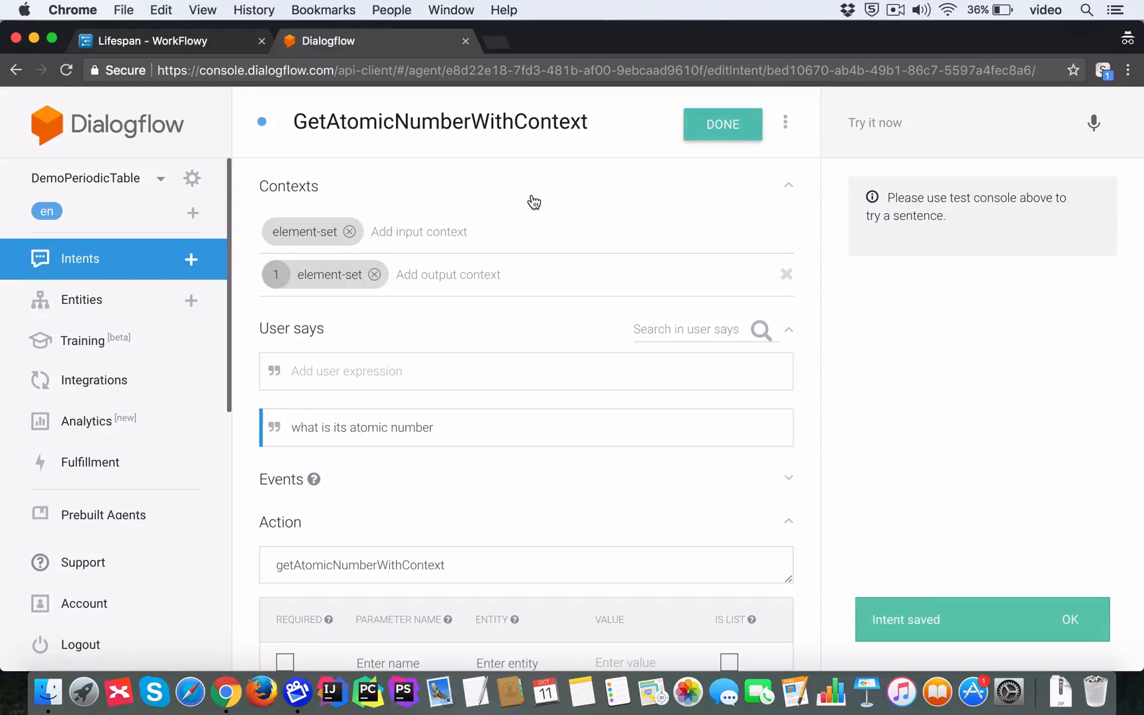
click(168, 41)
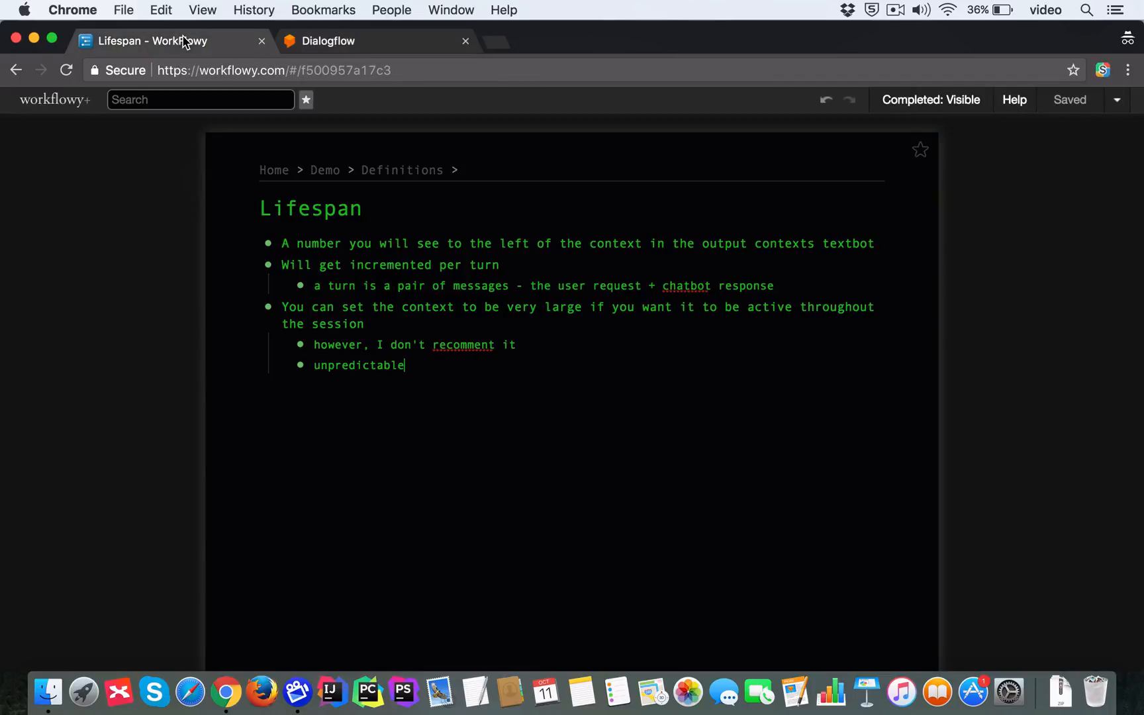
mouse_move(608, 349)
text(de)
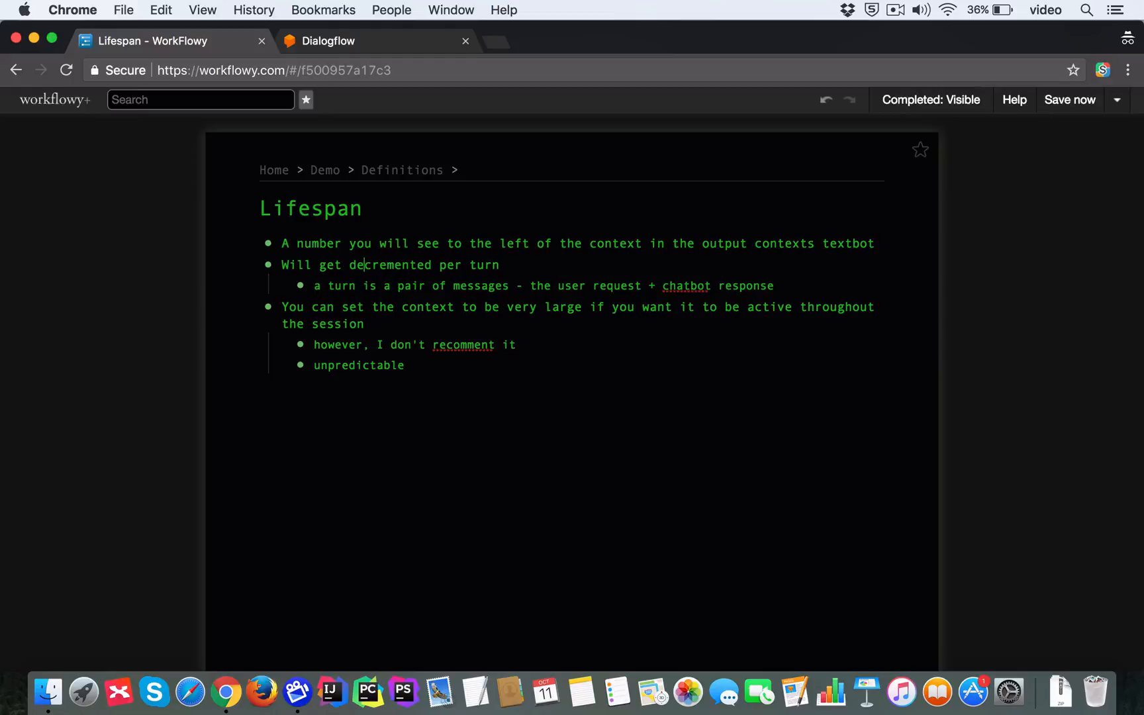
Save the note as 'Will get decremented per turn' and return to the Dialogflow intent.
click(1069, 100)
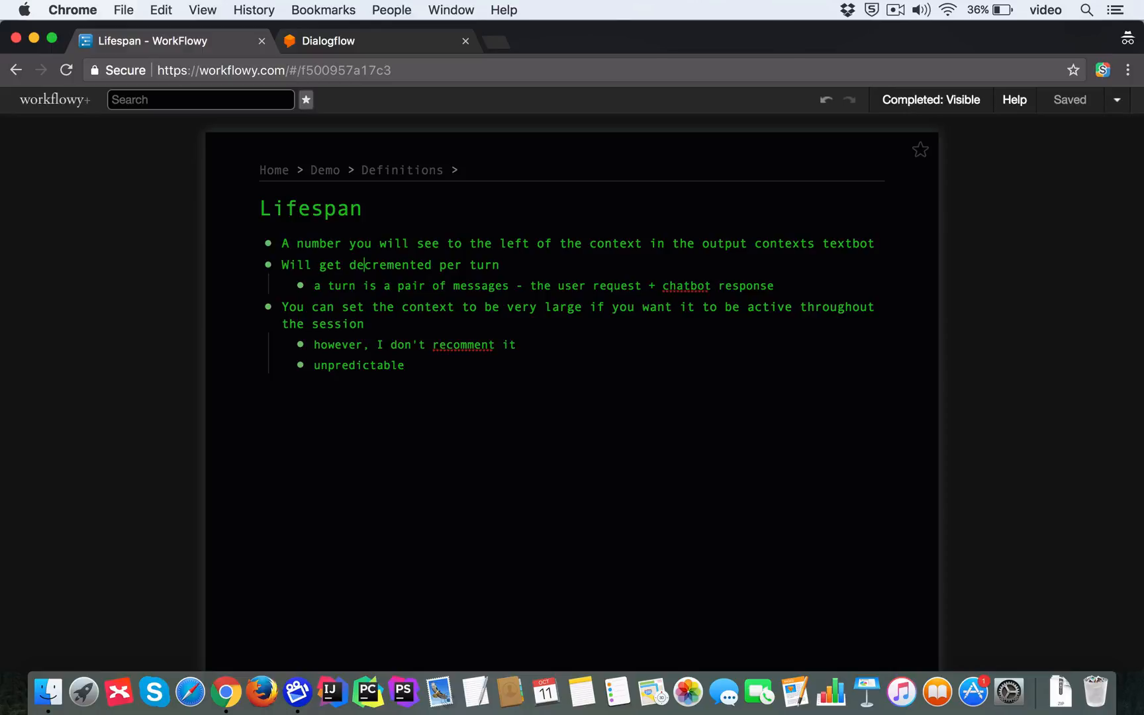
click(329, 41)
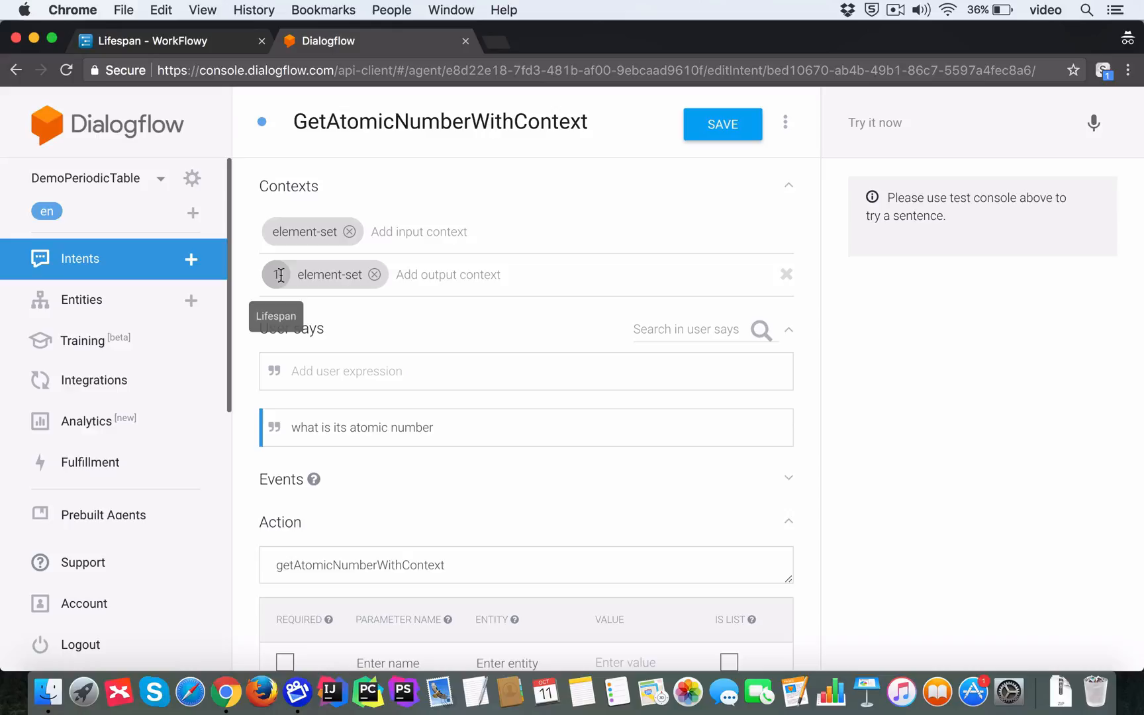
mouse_move(441, 355)
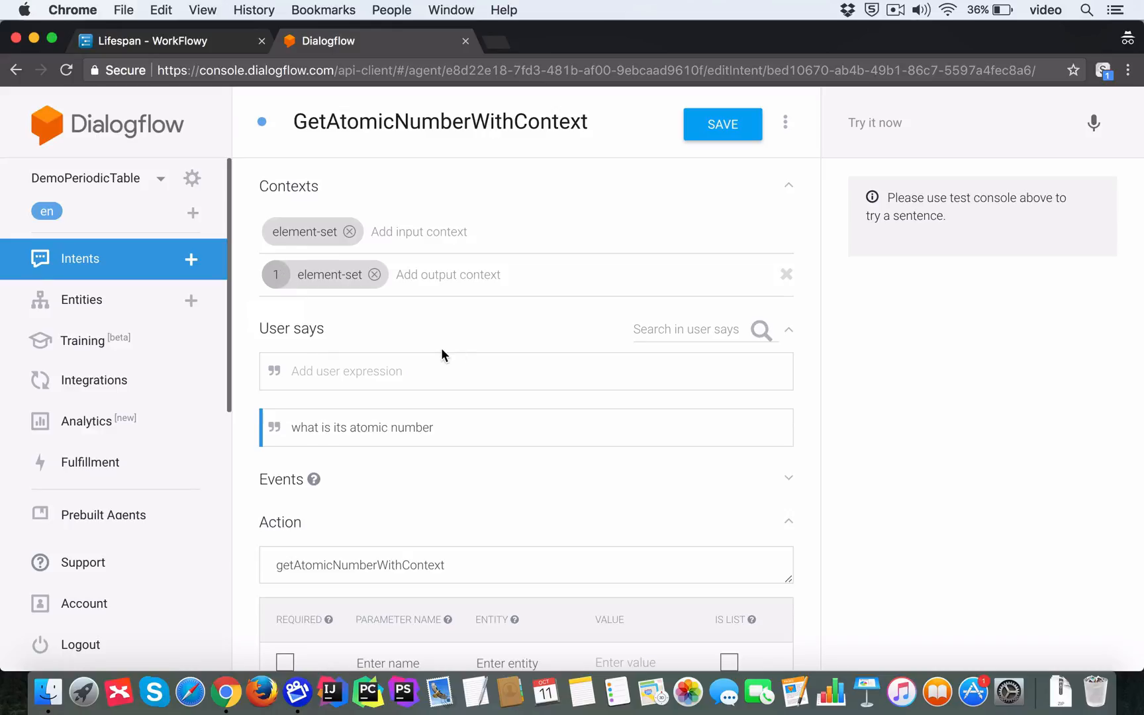
mouse_move(814, 432)
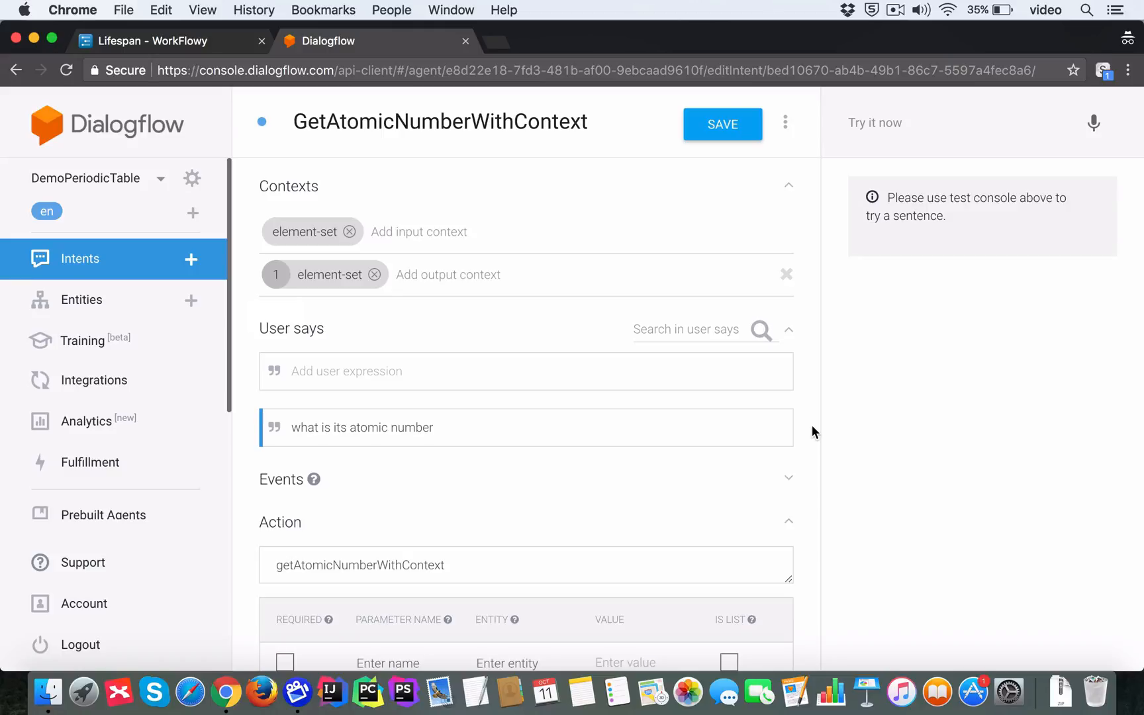
mouse_move(802, 435)
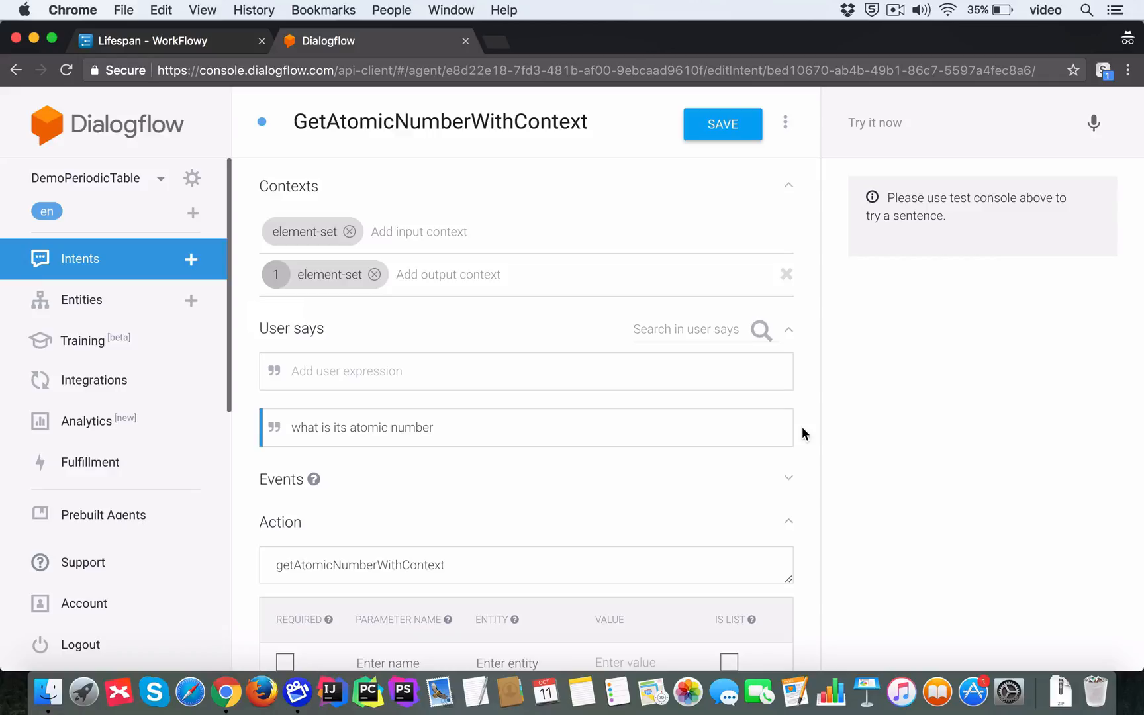
Bring the WorkFlowy Lifespan definition notes back into view.
click(151, 41)
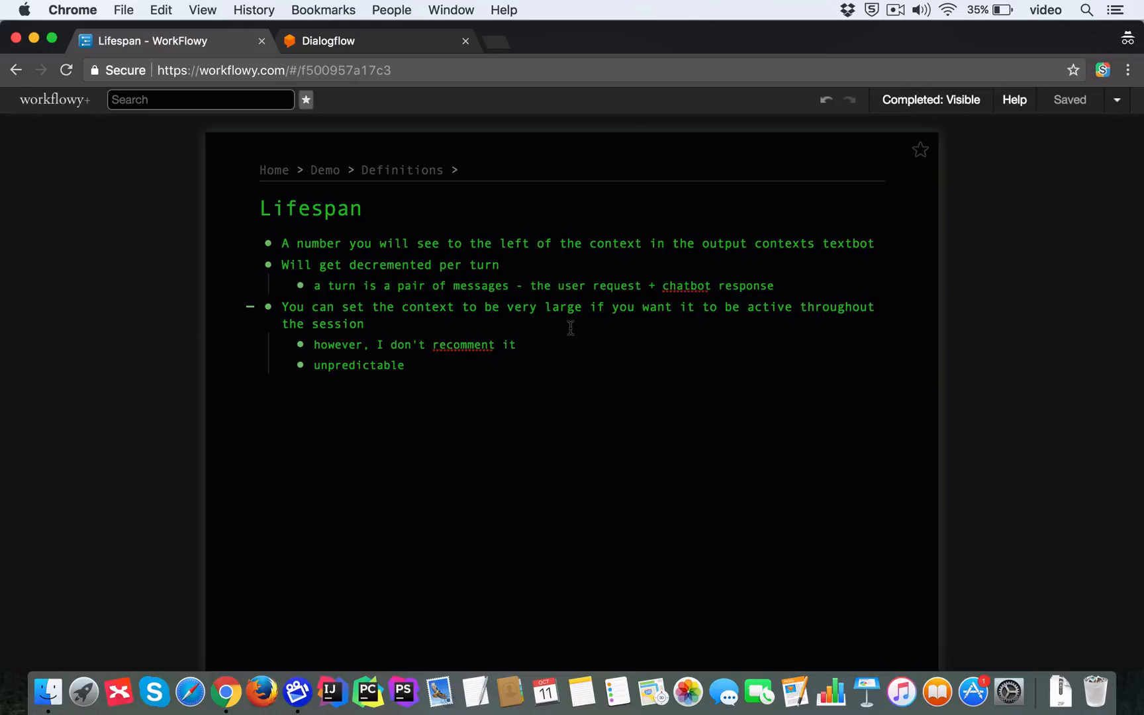
mouse_move(492, 344)
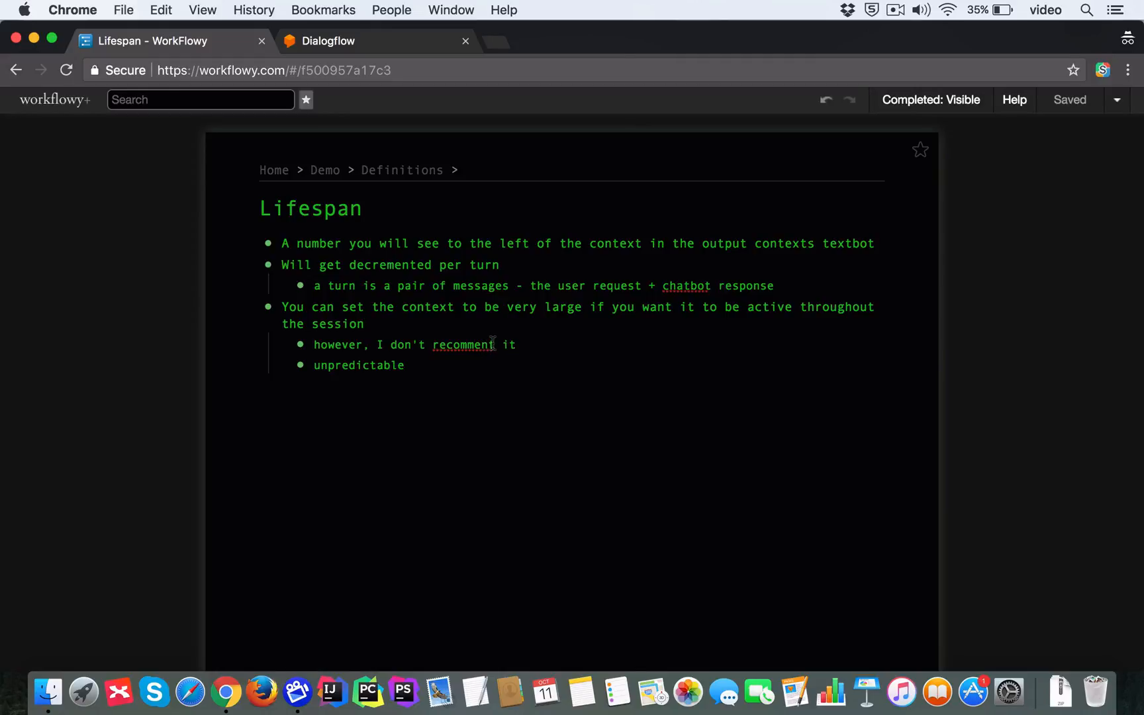